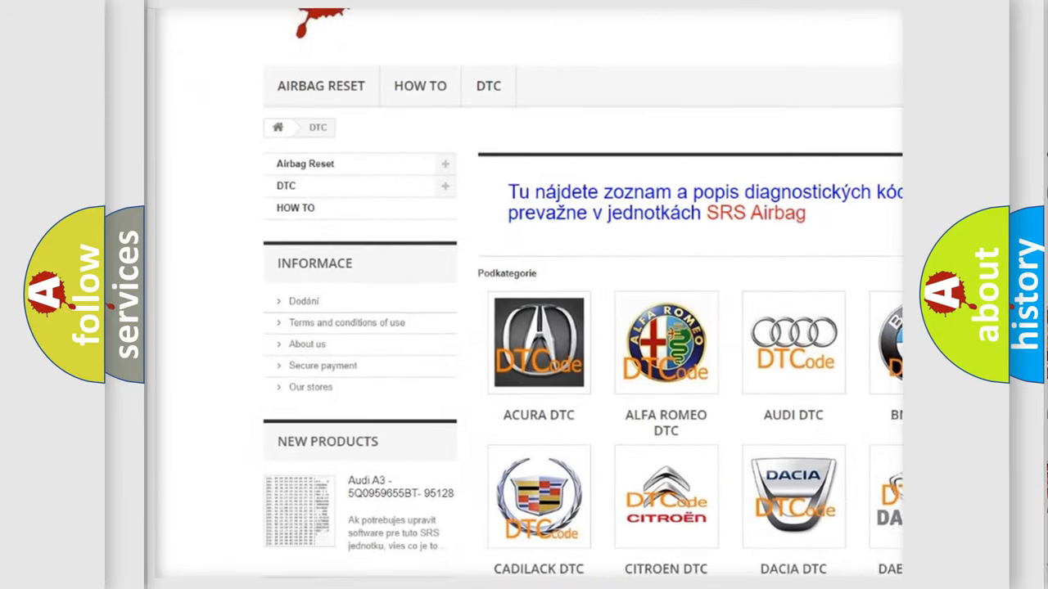
Step: Scroll the DTC page down past the make logos to the list of B-series codes
scroll("down", 3)
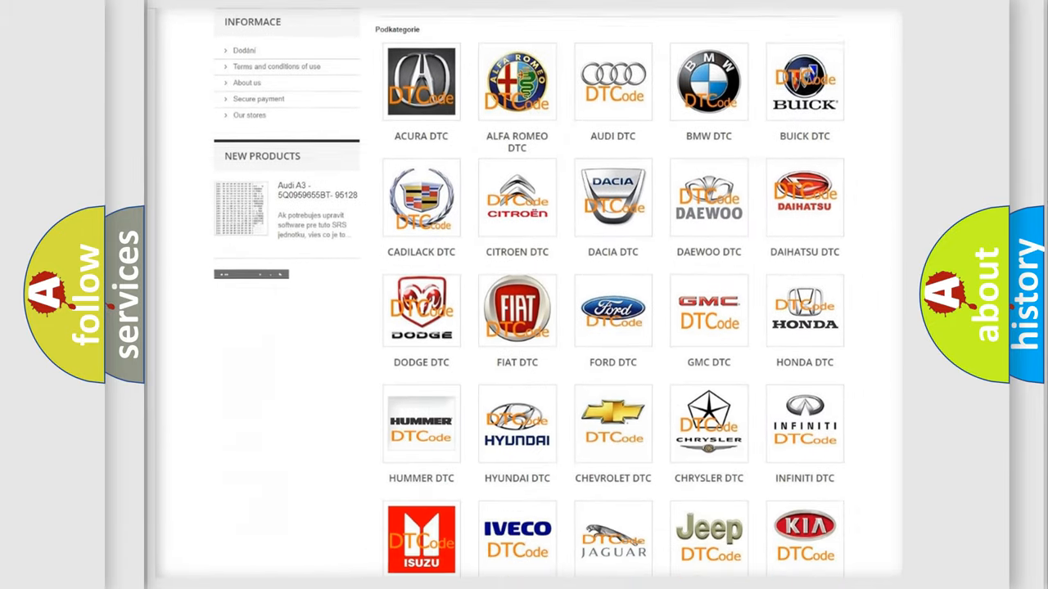
scroll("down", 3)
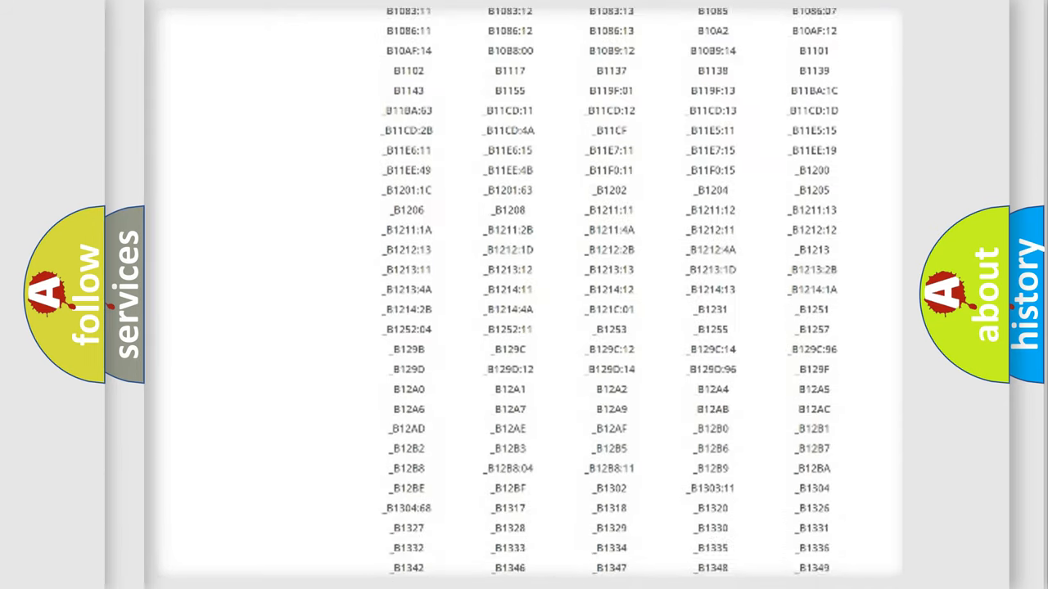
scroll("down", 3)
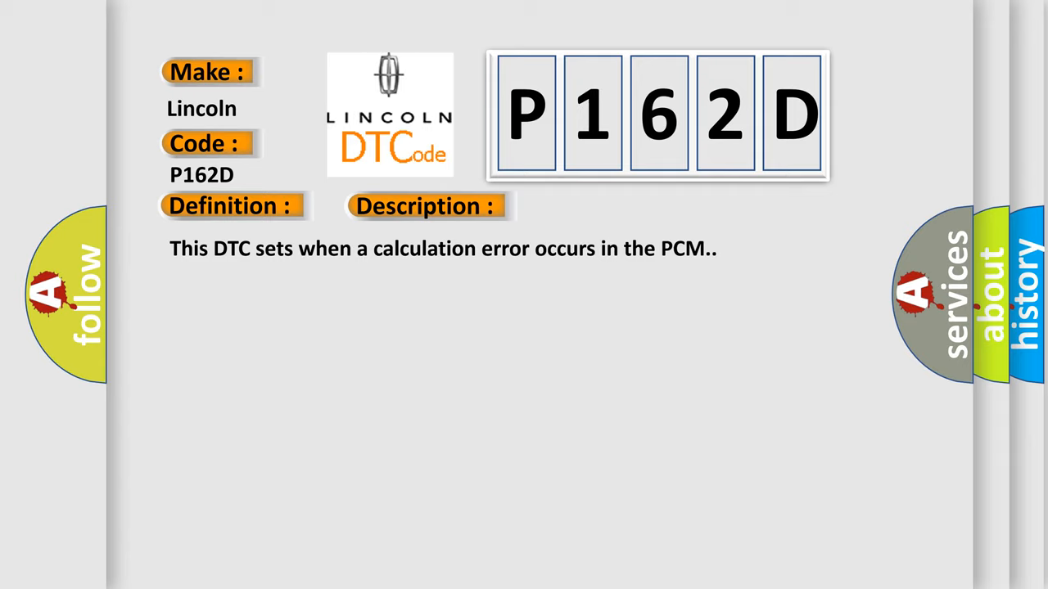
Step: Advance the slideshow to show the Cause: check sensor and circuit DTCs before replacing the module
left_click(600, 206)
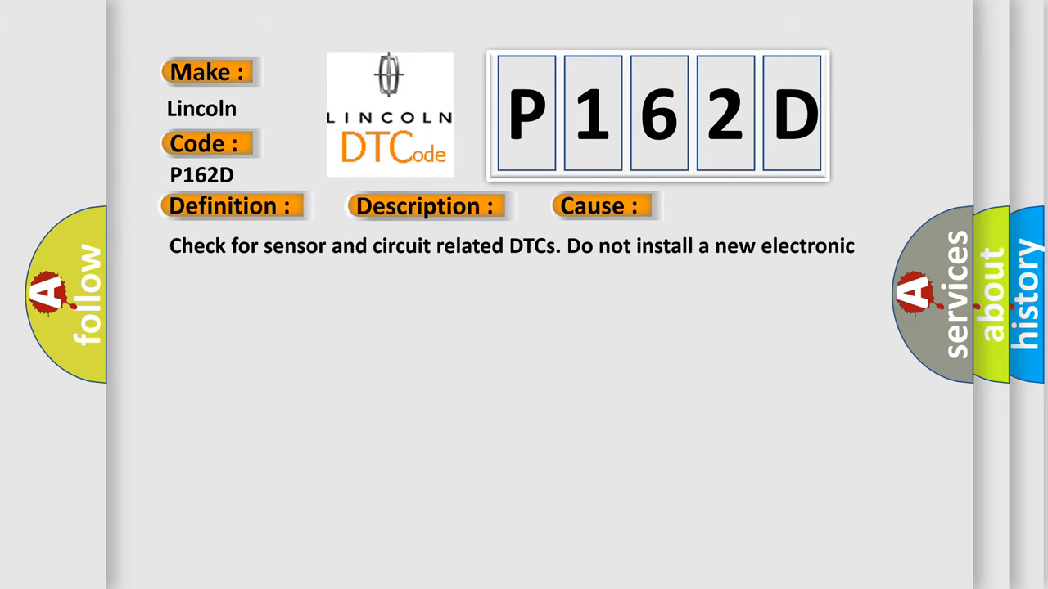